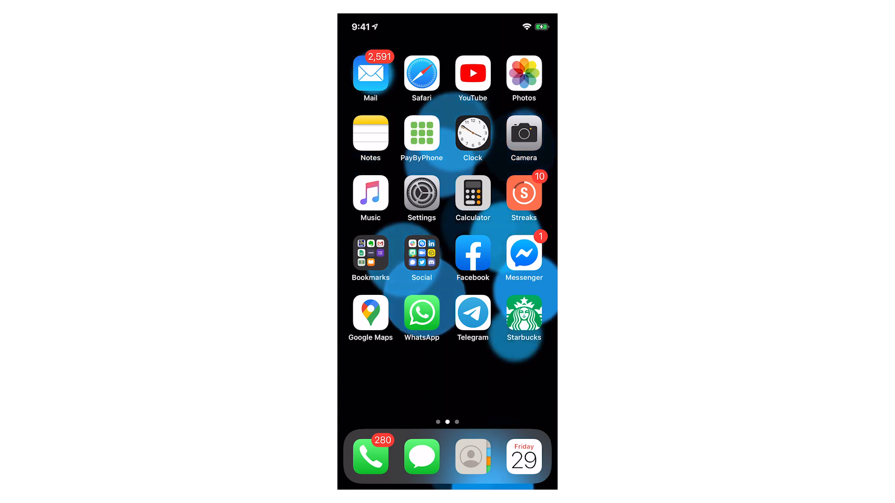
Launch the Settings app from the Home Screen
{"action": "left_click", "coordinate": [421, 455]}
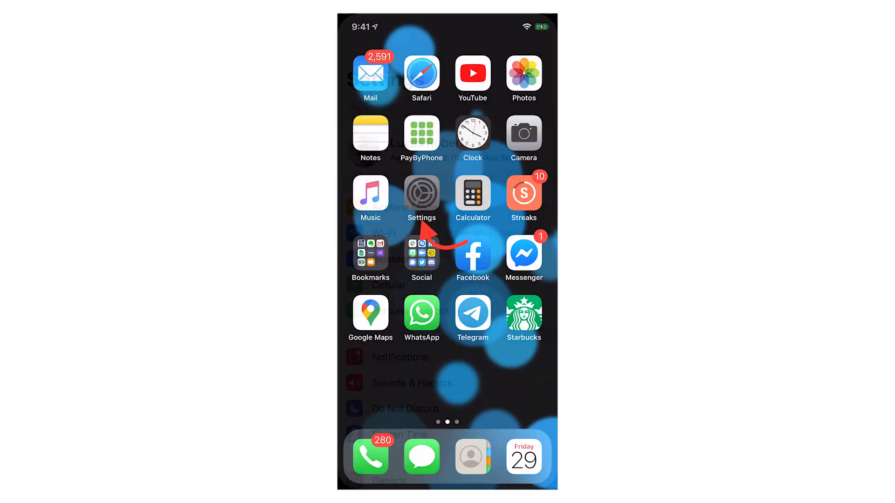
Add Screen Recording from Control Center's Customize Controls list, then return to Control Center settings
{"action": "left_click", "coordinate": [422, 195]}
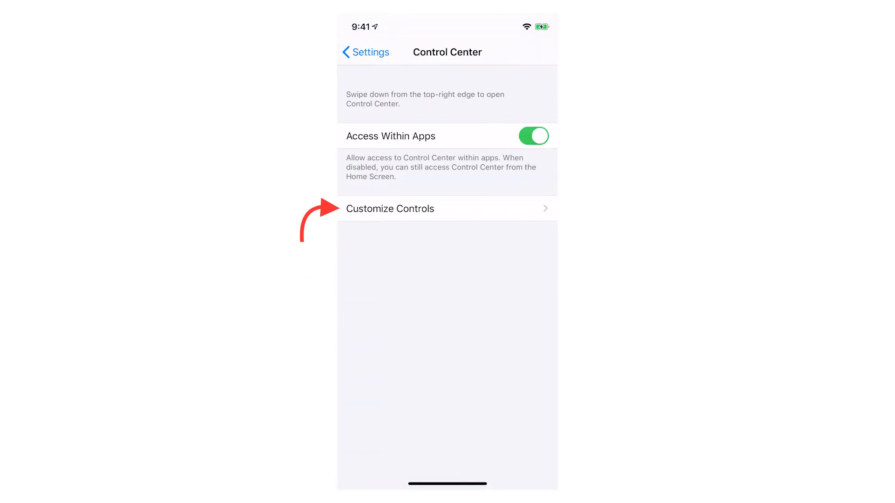
{"action": "left_click", "coordinate": [390, 208]}
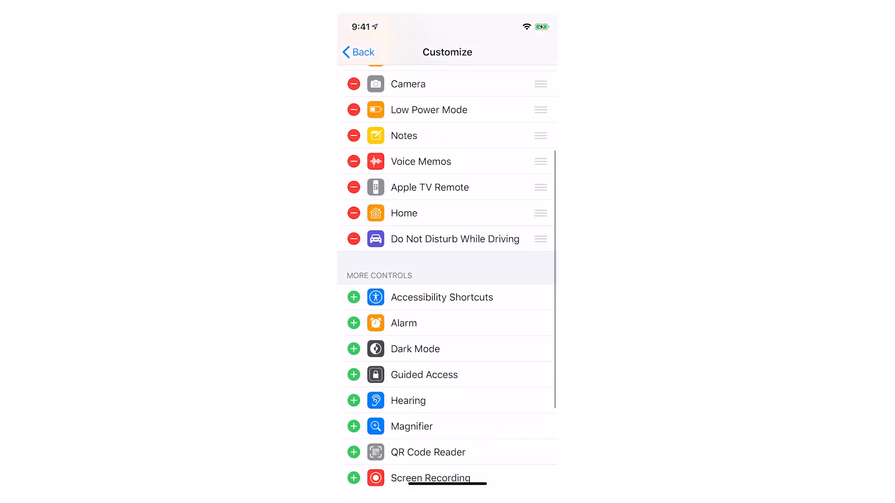
{"action": "scroll", "scroll_direction": "down", "scroll_amount": 3}
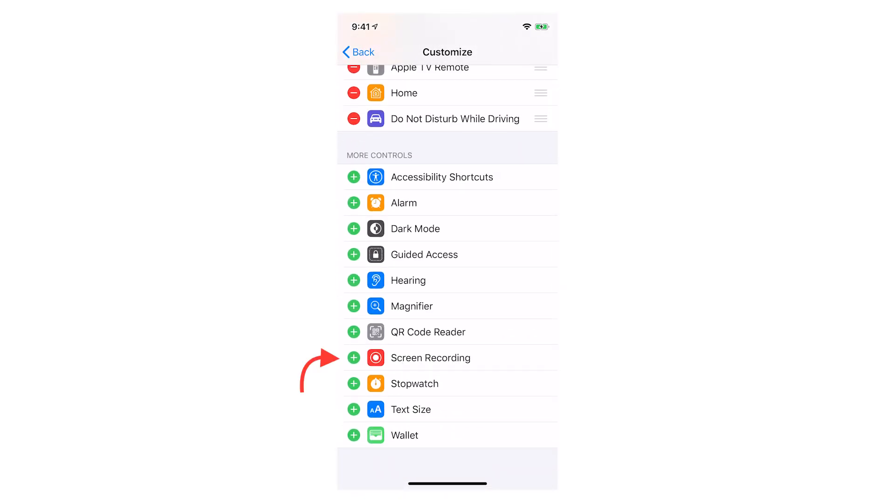
{"action": "left_click", "coordinate": [353, 358]}
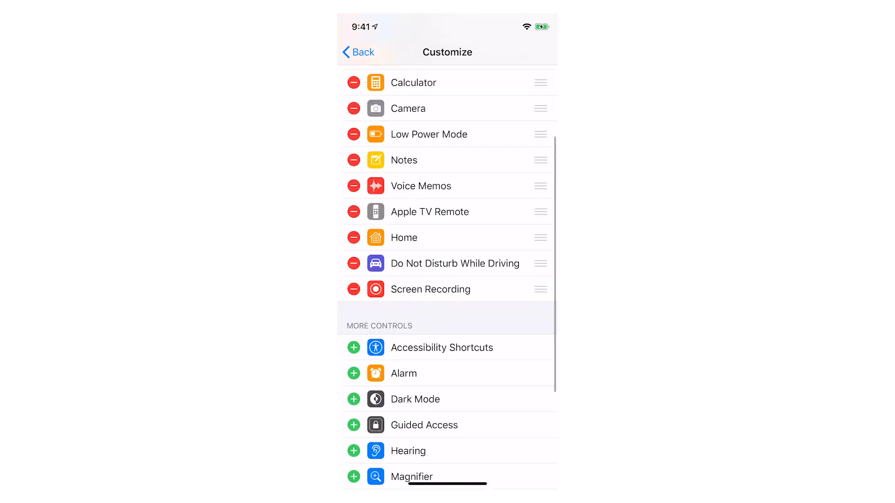
{"action": "left_click", "coordinate": [358, 52]}
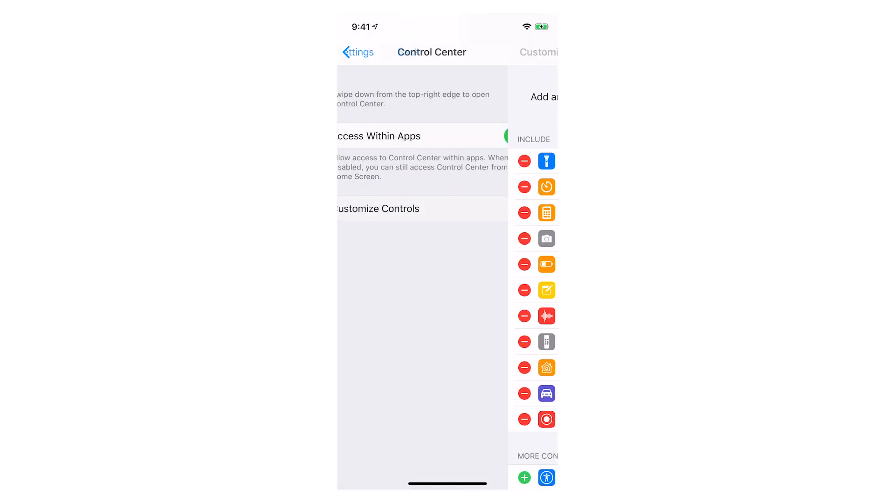
Open Control Center and find the Screen Recording button in the bottom row
{"action": "left_click", "coordinate": [357, 52]}
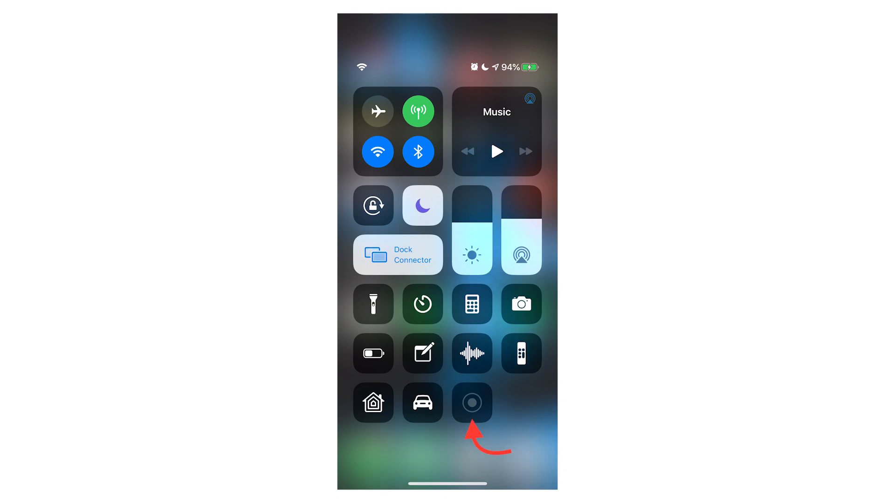
{"action": "left_click", "coordinate": [471, 403]}
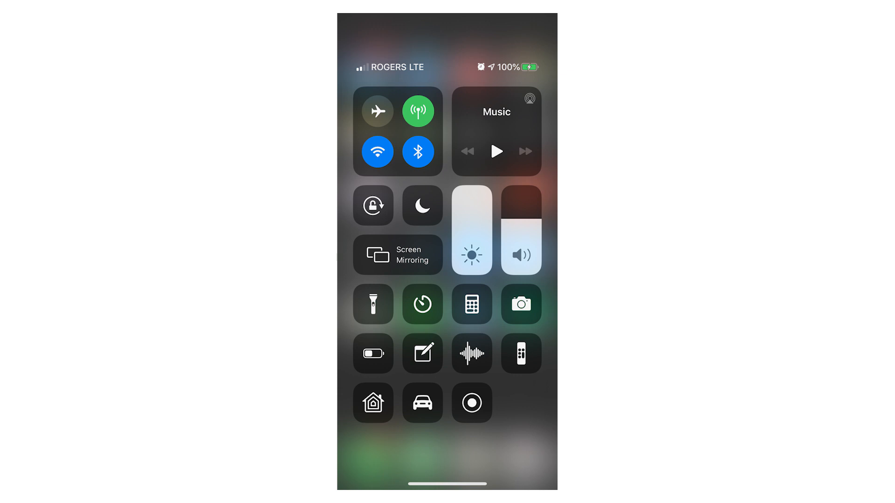
Start a screen recording after the countdown and show its options with microphone on and timer running
{"action": "left_click", "coordinate": [471, 403]}
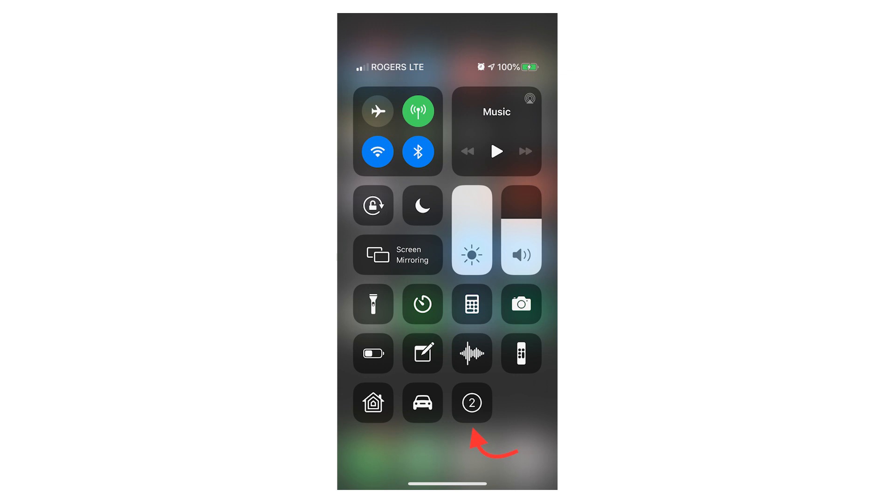
{"action": "left_click", "coordinate": [422, 206]}
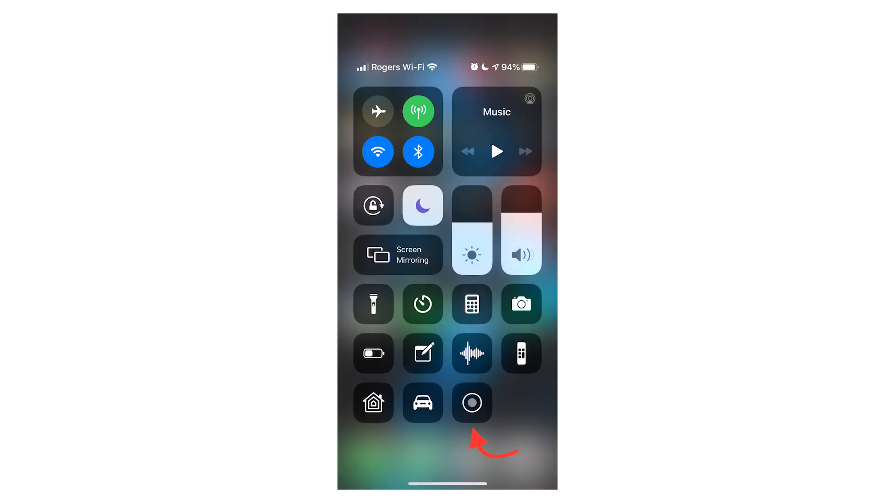
{"action": "left_click", "coordinate": [471, 402]}
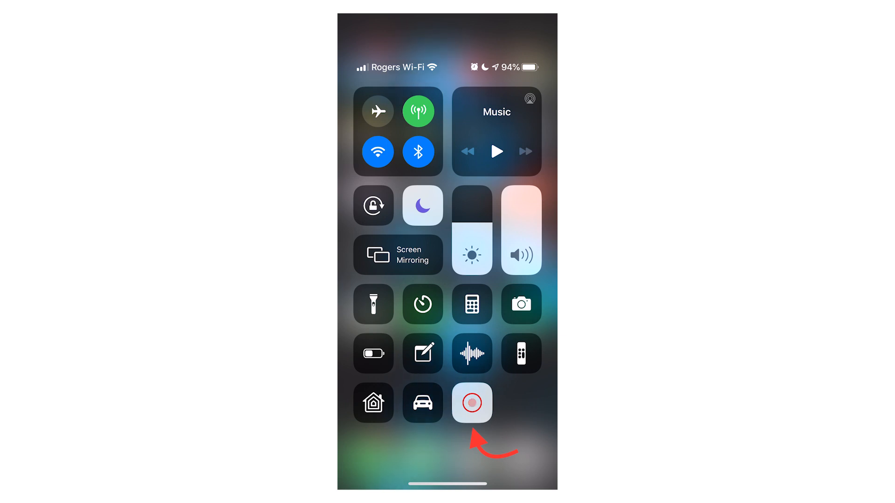
{"action": "left_click", "coordinate": [471, 403]}
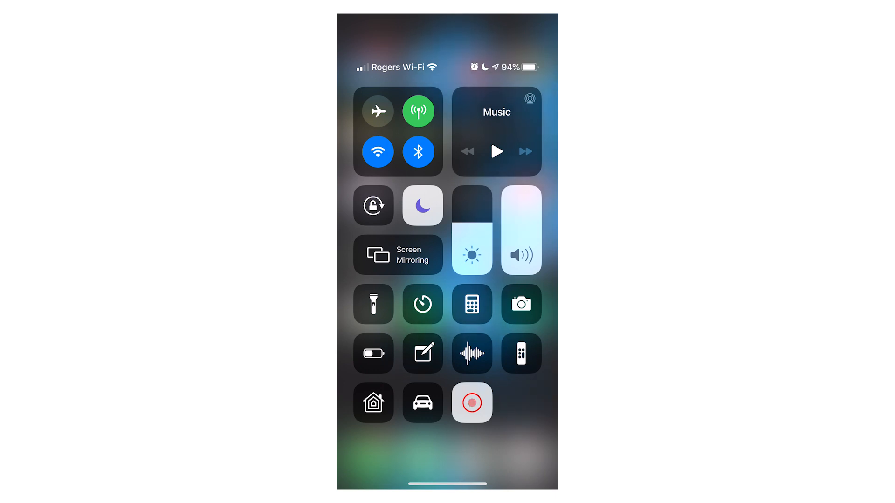
{"action": "left_click", "coordinate": [472, 402]}
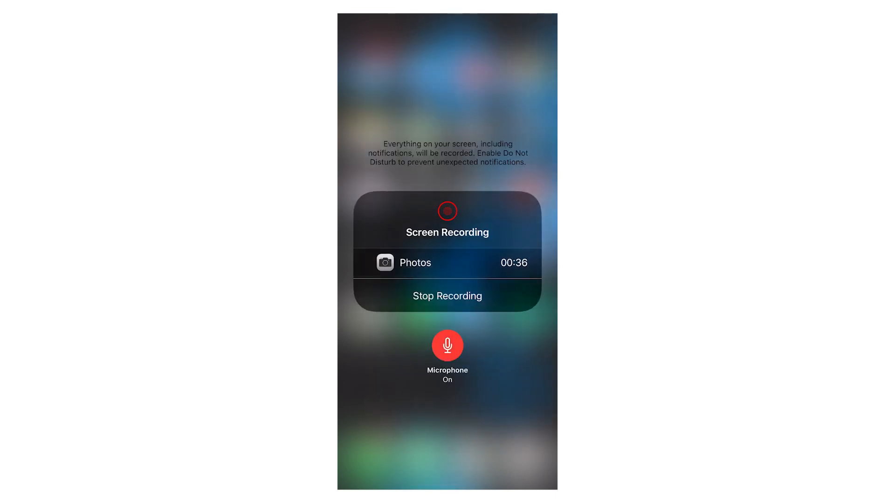